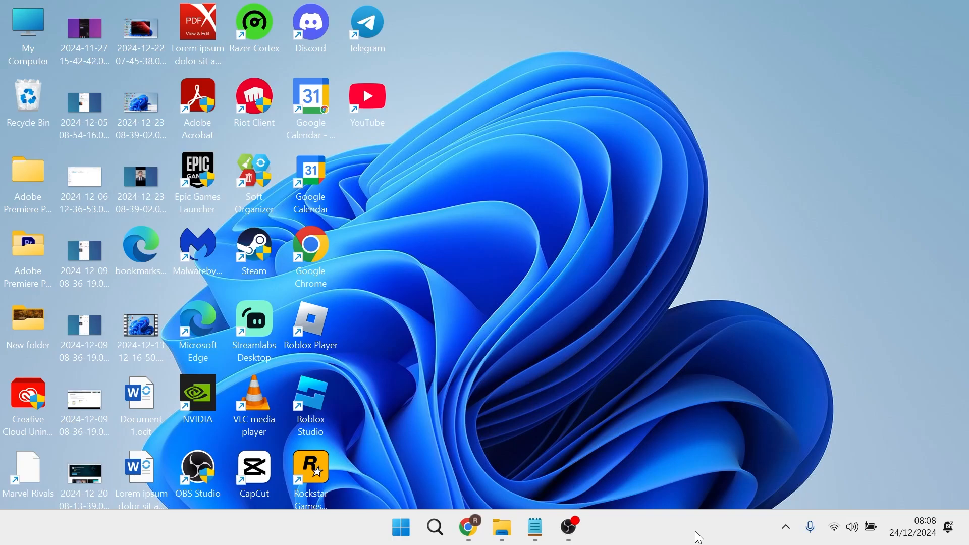
- Search the Start menu for 'ARMOURY CRATE' to find the app
{"action": "left_click", "coordinate": [399, 527]}
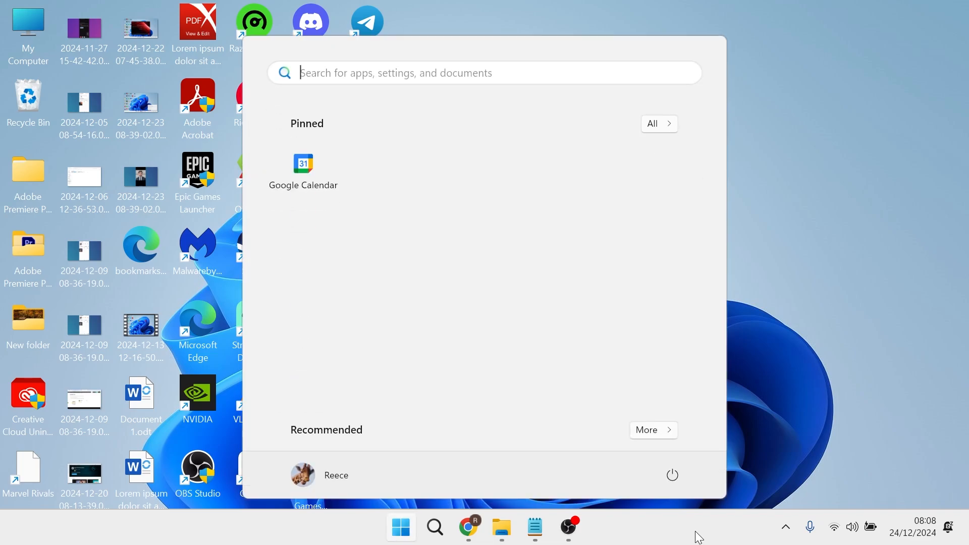
{"action": "type", "text": "ARMOURY CRATE"}
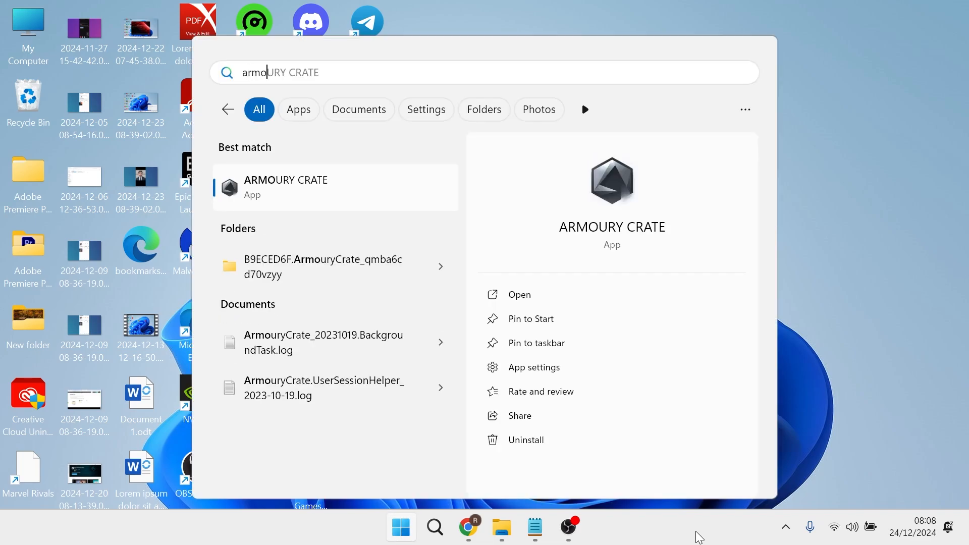
{"action": "mouse_move", "coordinate": [304, 195]}
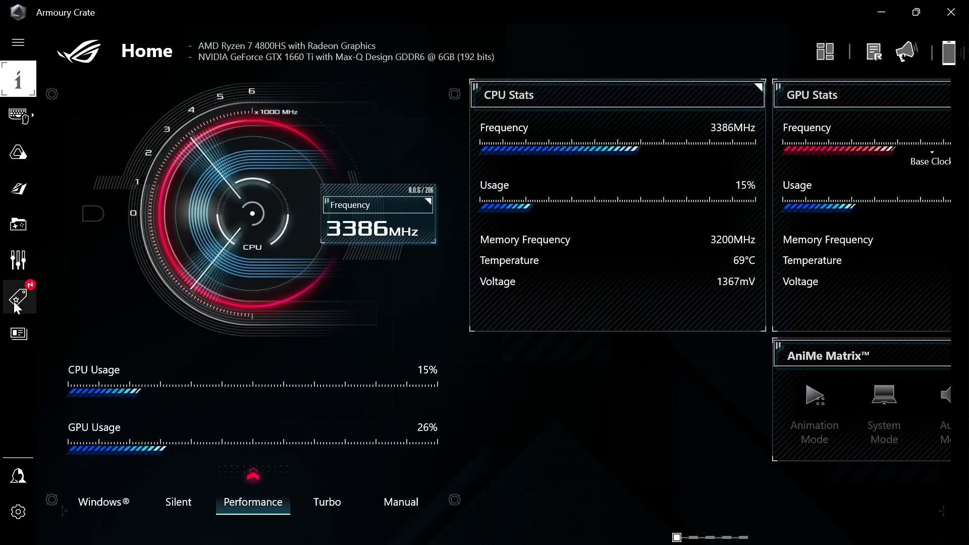
{"action": "mouse_move", "coordinate": [19, 261]}
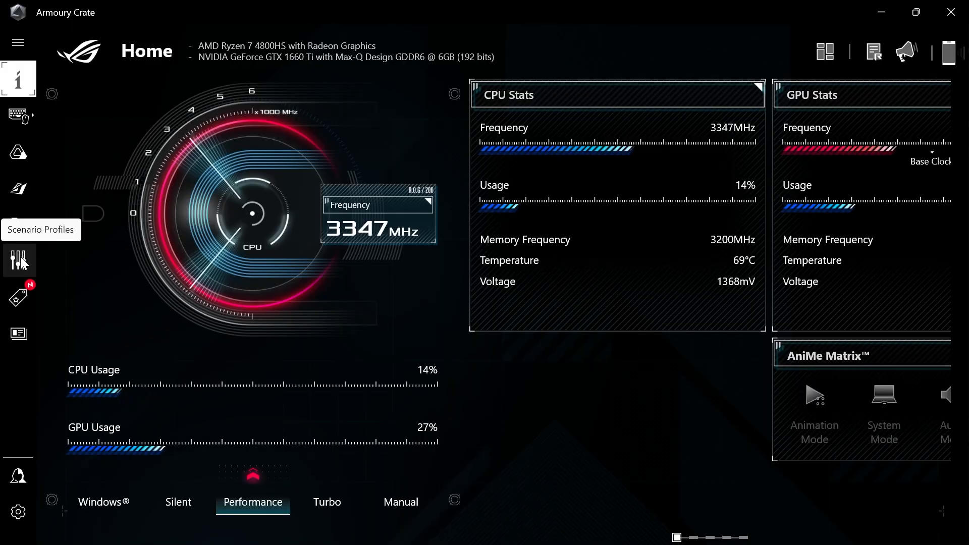
- Create Scenario Profile 3 with AC operating mode Turbo and save it
{"action": "left_click", "coordinate": [18, 260]}
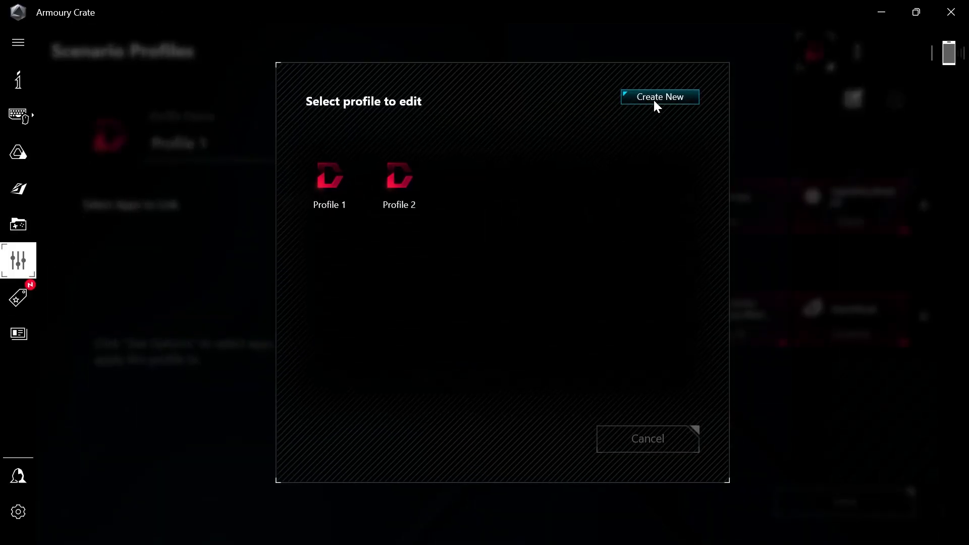
{"action": "left_click", "coordinate": [659, 97]}
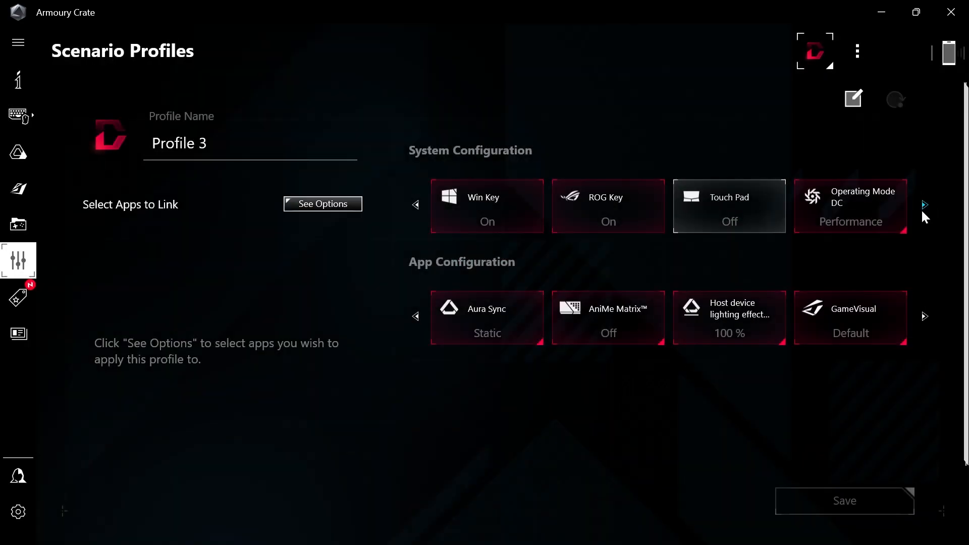
{"action": "left_click", "coordinate": [925, 204]}
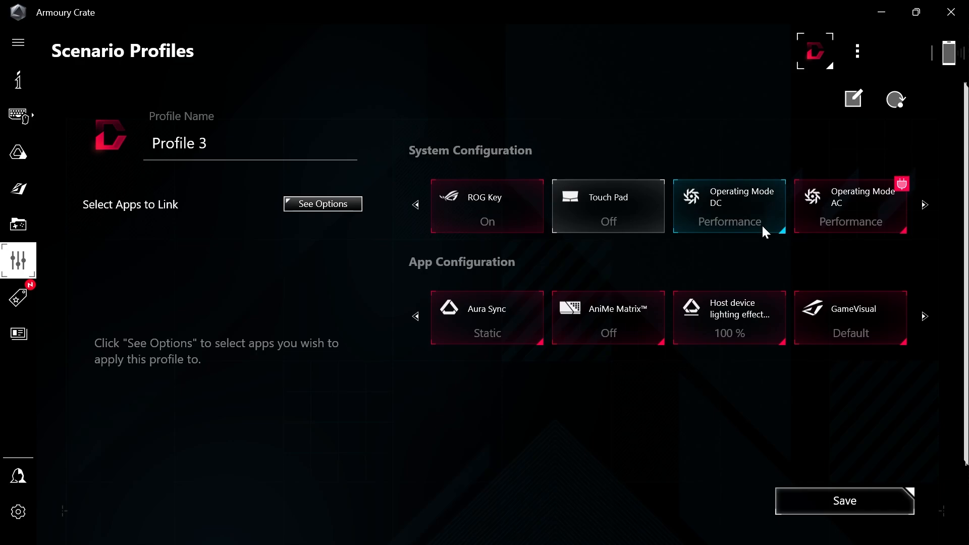
{"action": "left_click", "coordinate": [851, 206]}
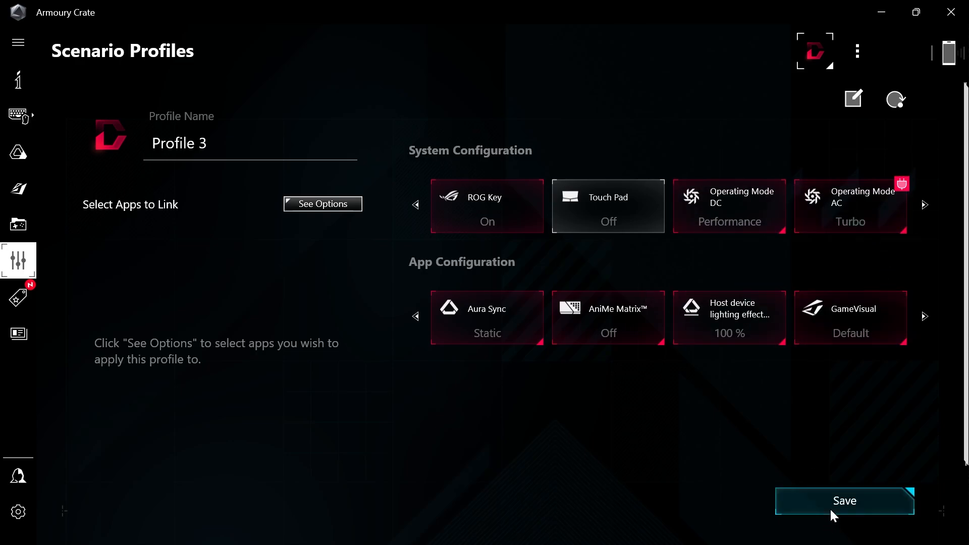
{"action": "left_click", "coordinate": [844, 501]}
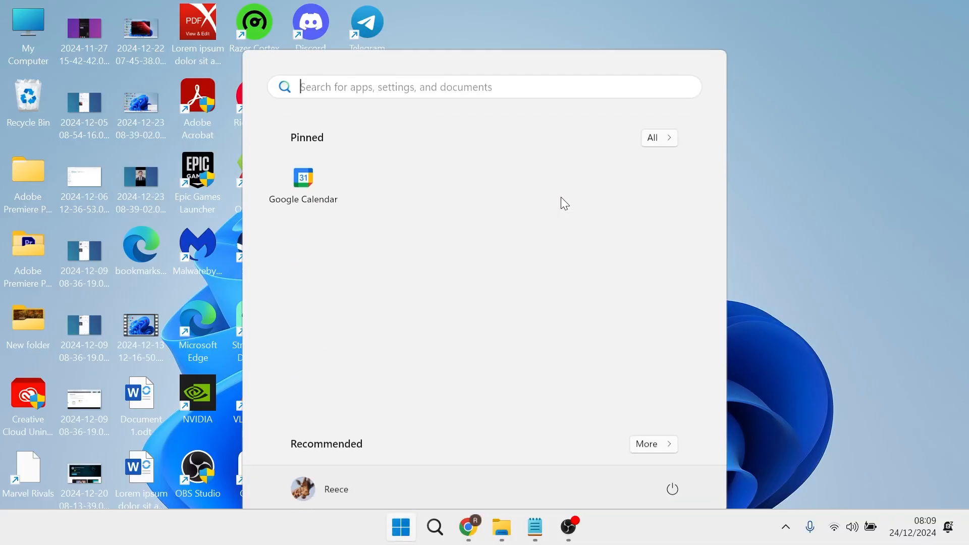
- Open Settings via search, go to System > Storage, and switch Storage Sense on
{"action": "type", "text": "settings"}
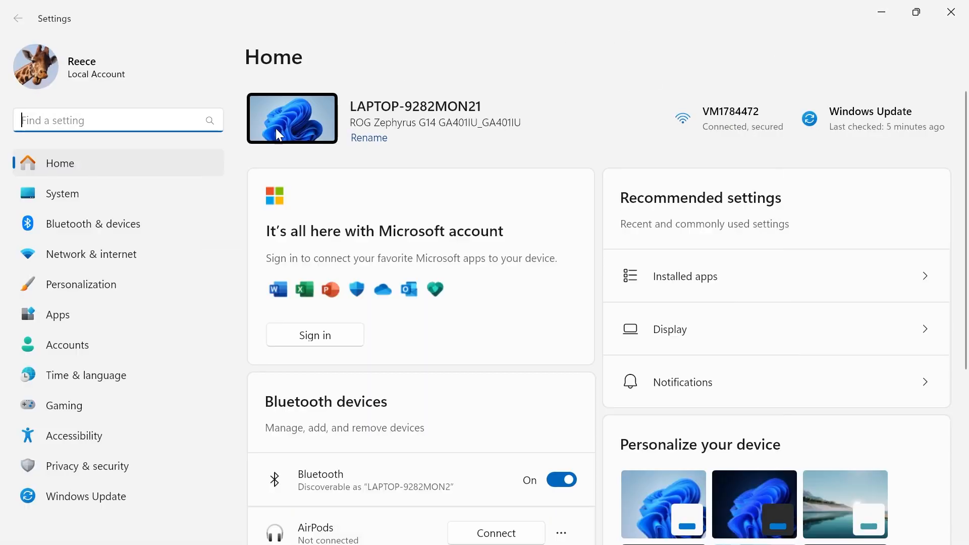
{"action": "left_click", "coordinate": [61, 193]}
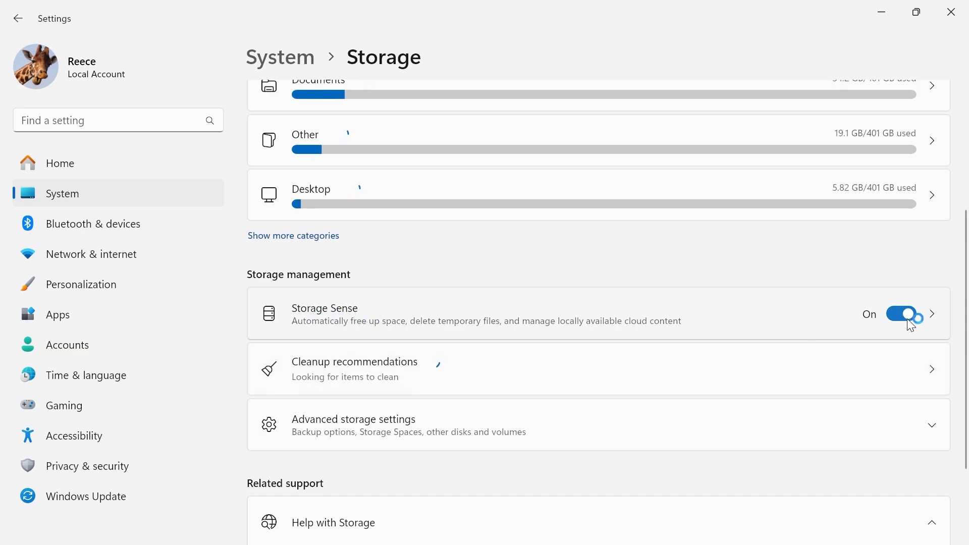
{"action": "scroll", "scroll_direction": "down", "scroll_amount": 3}
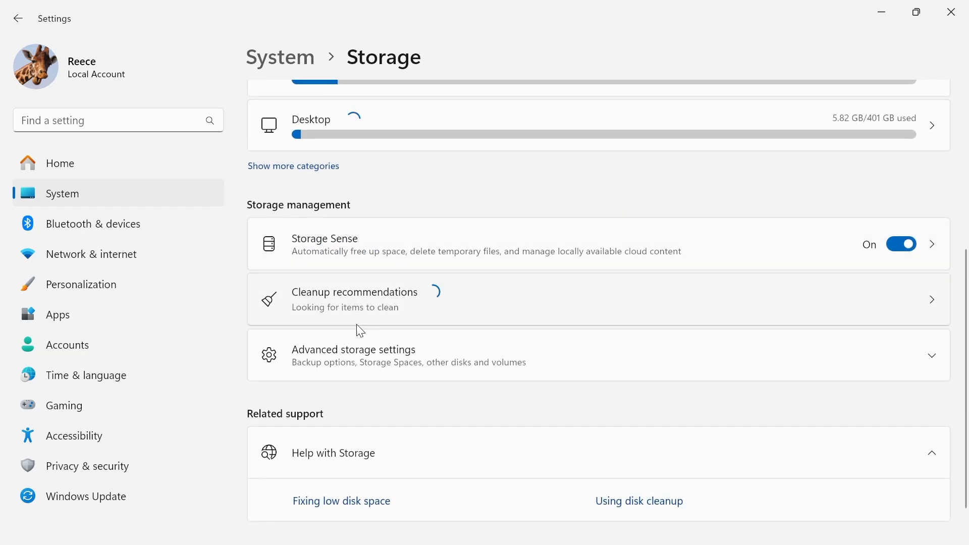
- Open Cleanup recommendations and review the temporary files, ticking Downloads
{"action": "left_click", "coordinate": [355, 299]}
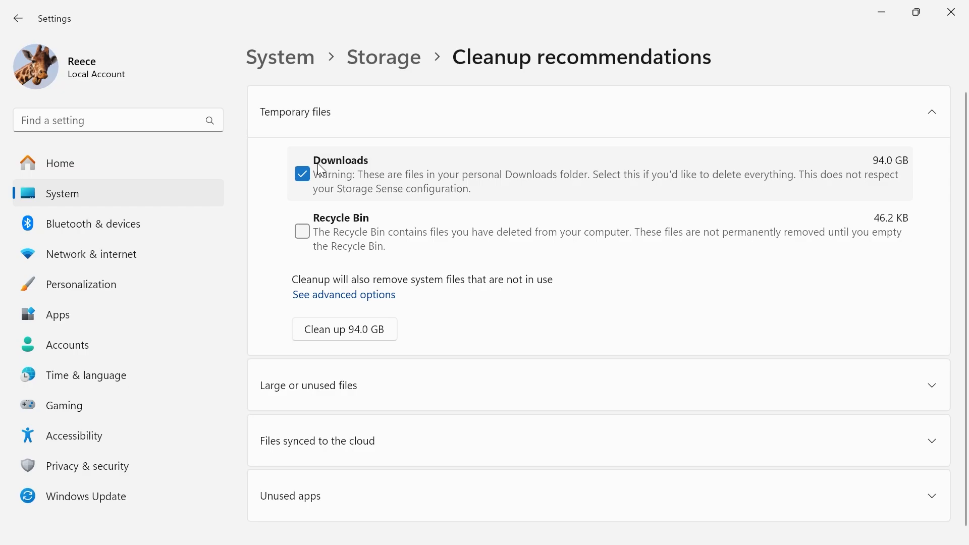
{"action": "left_click", "coordinate": [302, 231]}
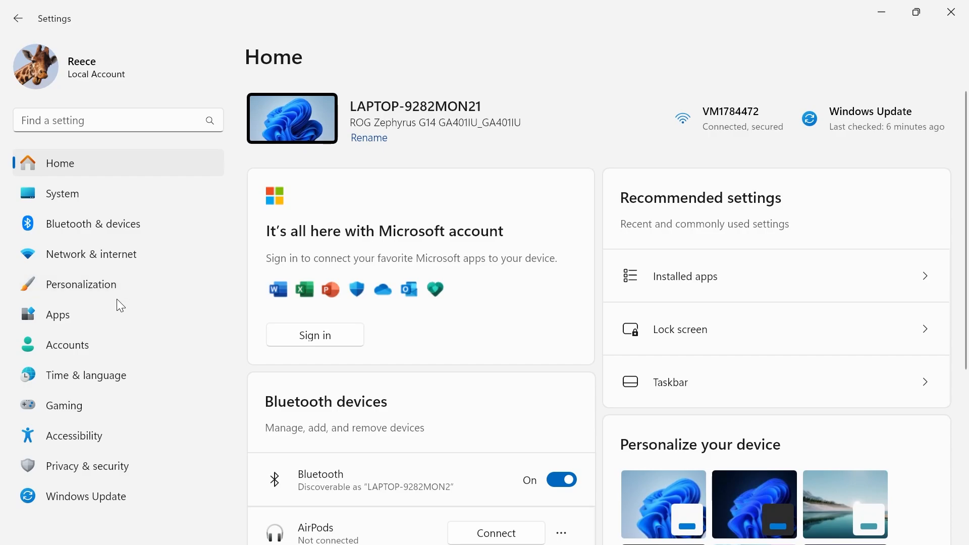
{"action": "left_click", "coordinate": [57, 314]}
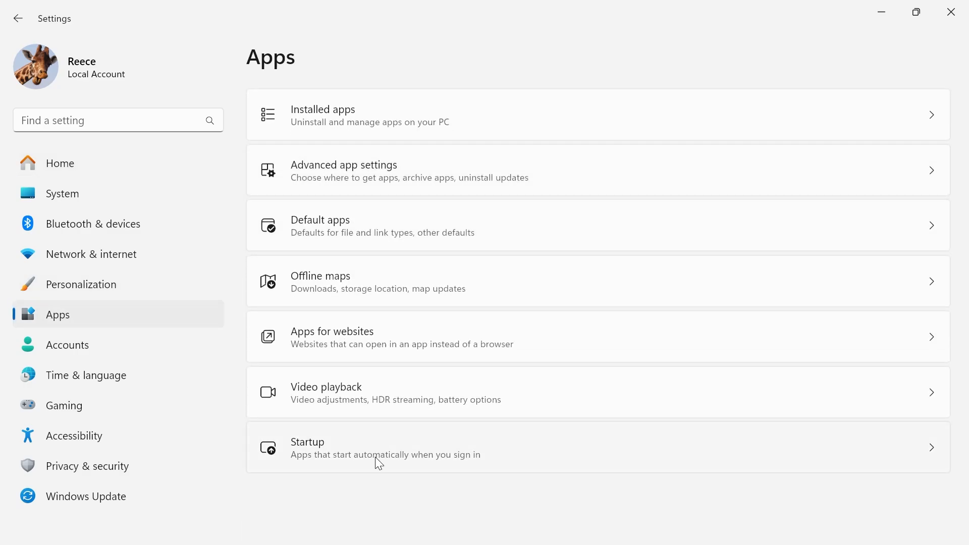
{"action": "left_click", "coordinate": [385, 446]}
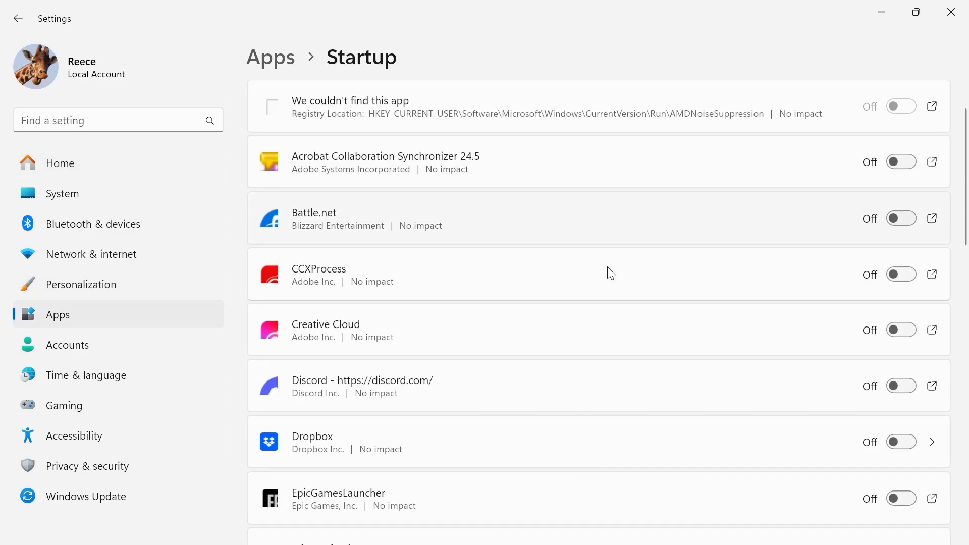
{"action": "scroll", "scroll_direction": "down", "scroll_amount": 3}
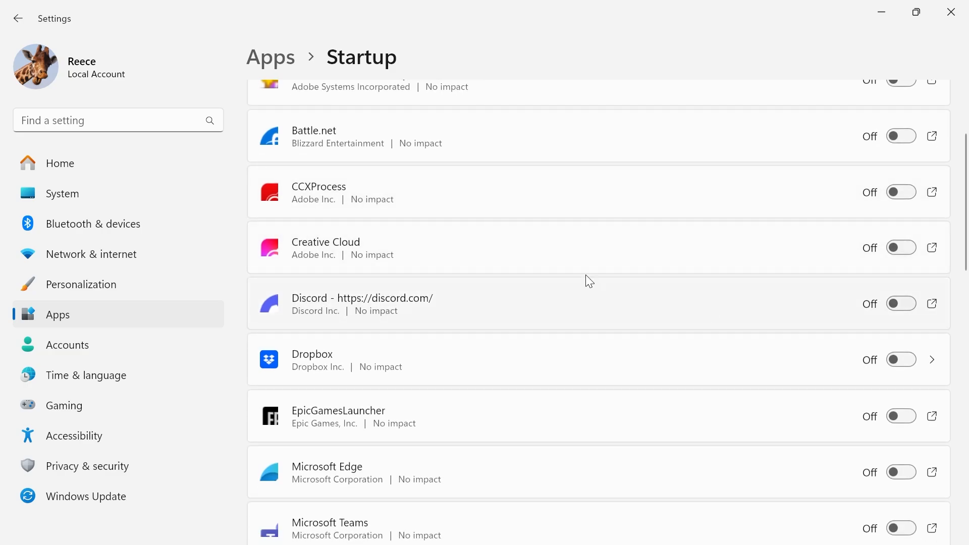
{"action": "scroll", "scroll_direction": "down", "scroll_amount": 3}
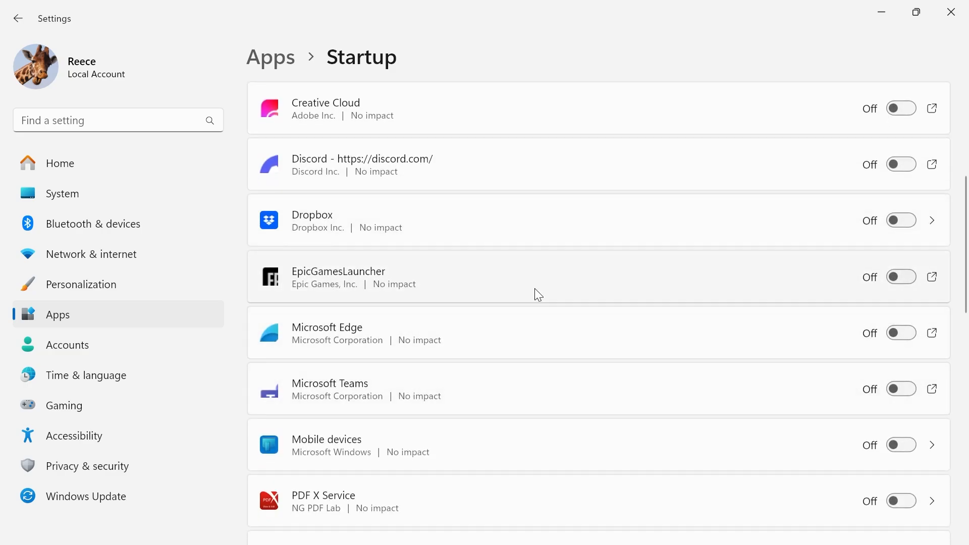
{"action": "scroll", "scroll_direction": "down", "scroll_amount": 3}
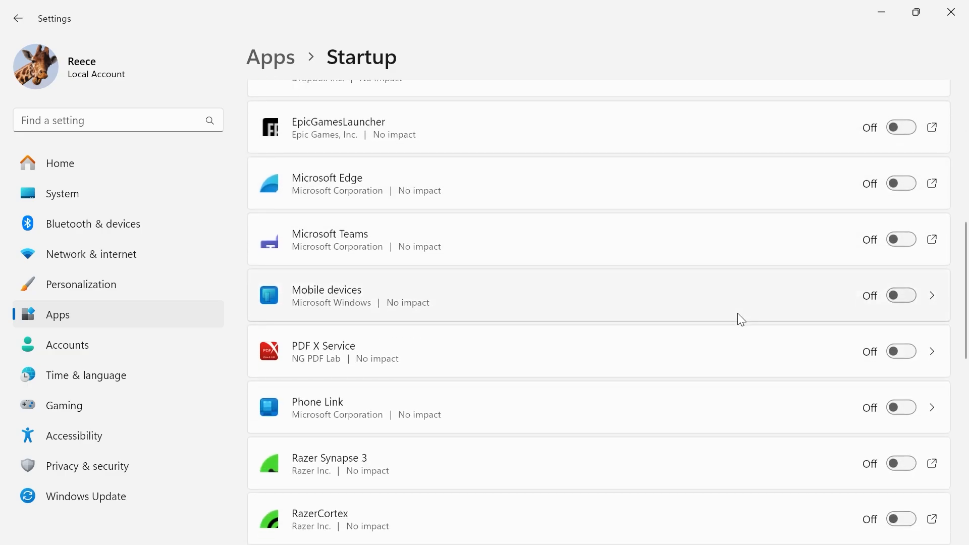
{"action": "scroll", "scroll_direction": "down", "scroll_amount": 3}
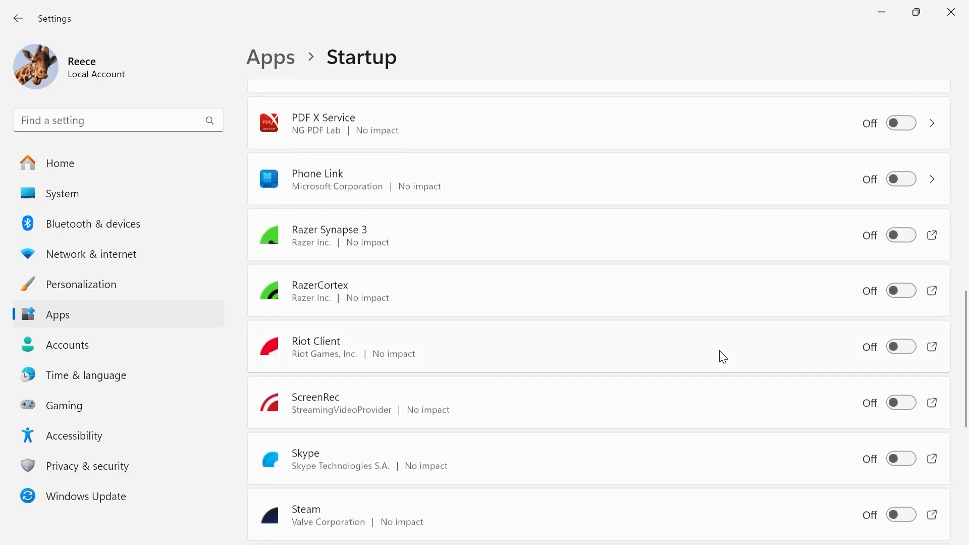
{"action": "scroll", "scroll_direction": "down", "scroll_amount": 3}
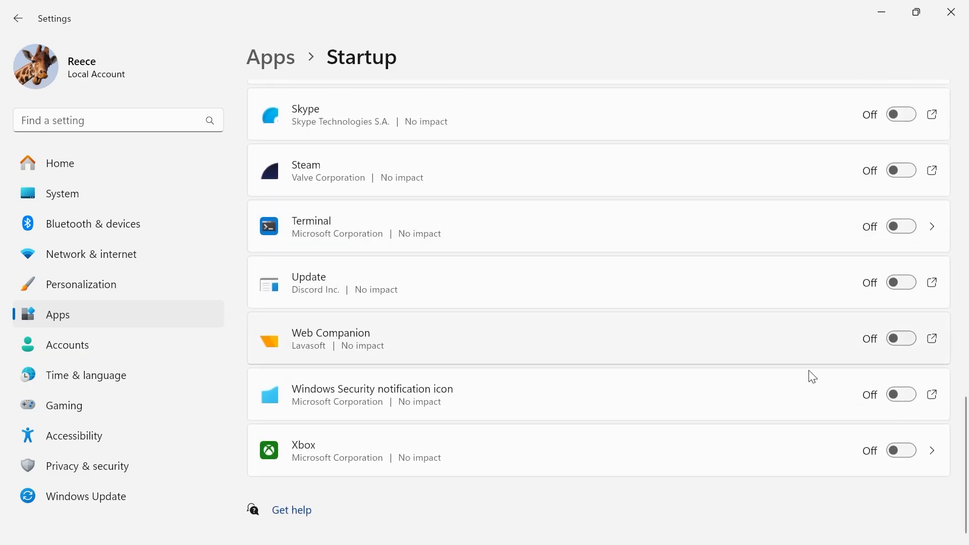
{"action": "scroll", "scroll_direction": "up", "scroll_amount": 3}
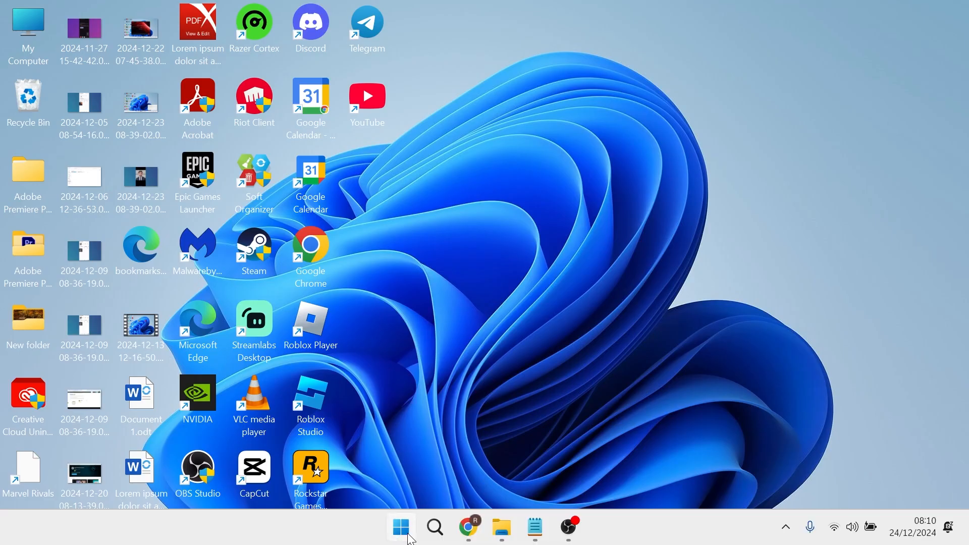
- Click the taskbar Start button twice to return to the desktop
{"action": "left_click", "coordinate": [400, 527]}
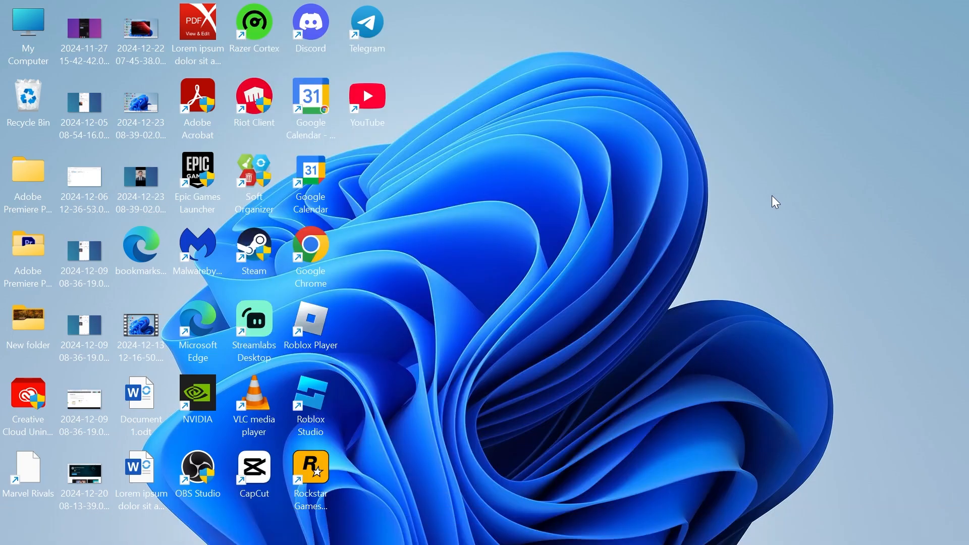
{"action": "left_click", "coordinate": [399, 526]}
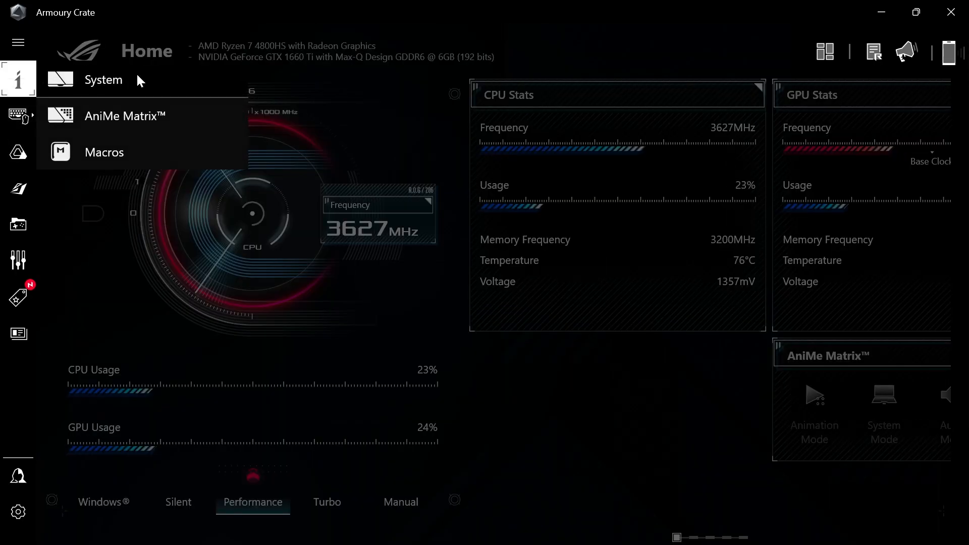
- Open System and show the GPU Power Saving list of GPU-using processes
{"action": "left_click", "coordinate": [103, 80]}
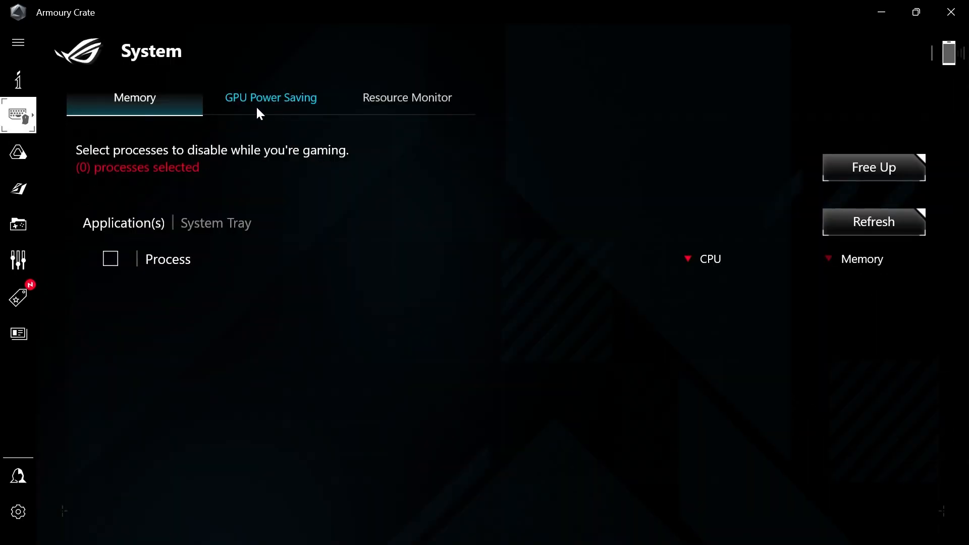
{"action": "left_click", "coordinate": [270, 96]}
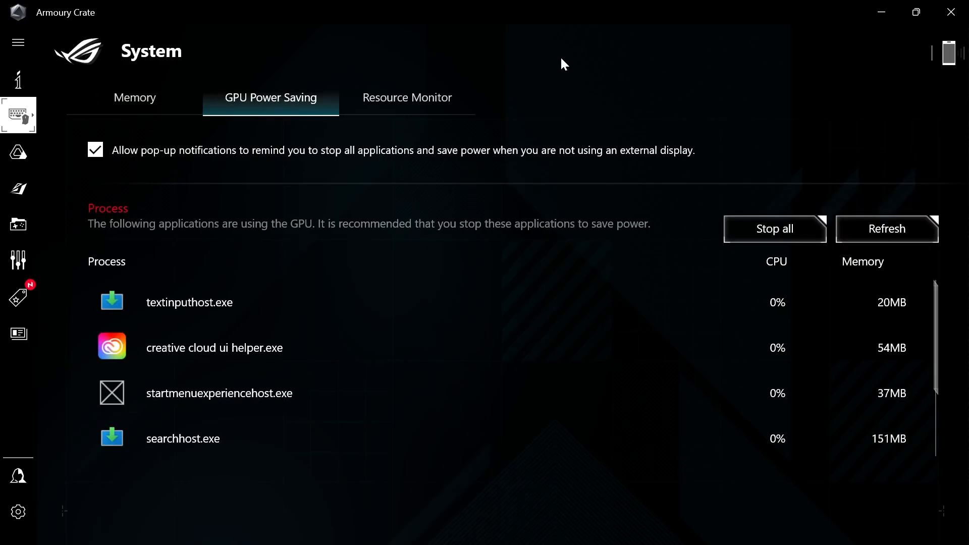
{"action": "mouse_move", "coordinate": [448, 170]}
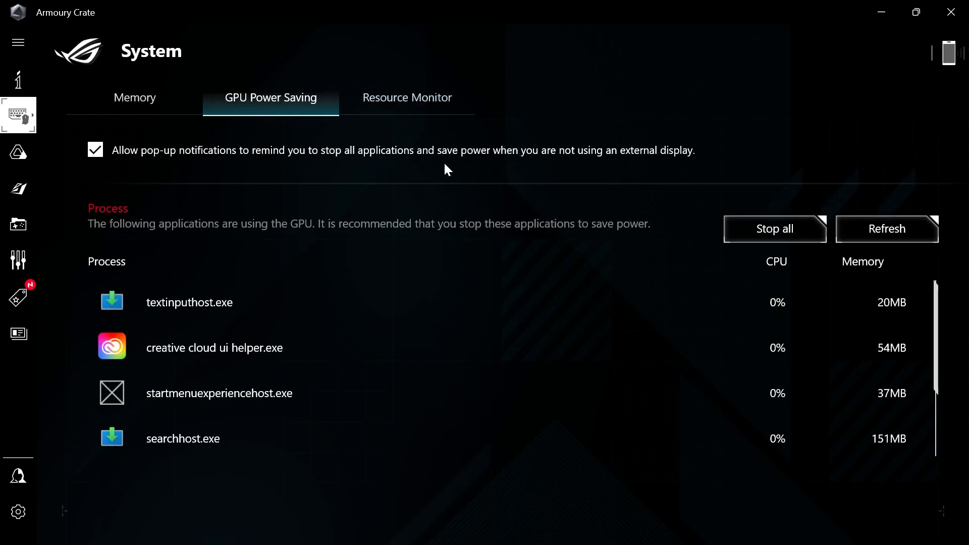
{"action": "mouse_move", "coordinate": [537, 150]}
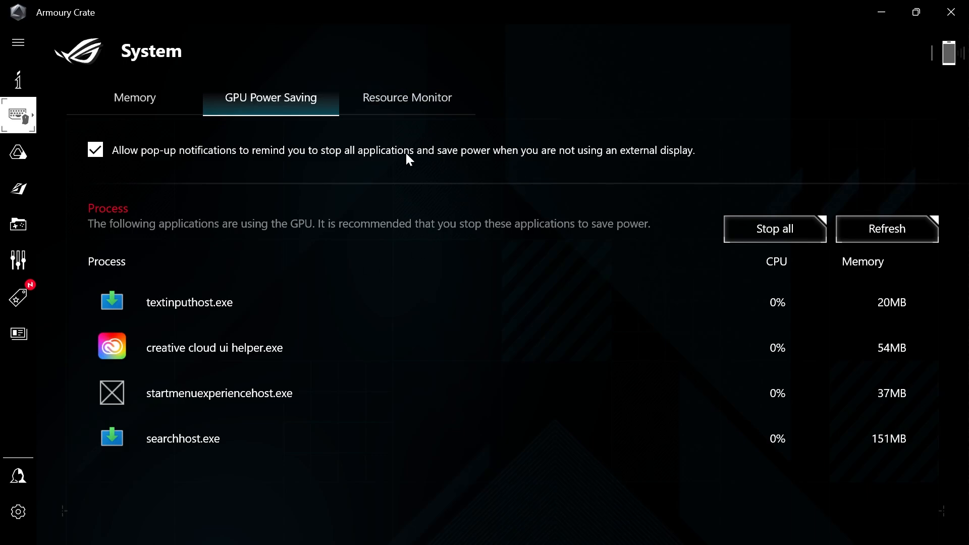
{"action": "mouse_move", "coordinate": [556, 151]}
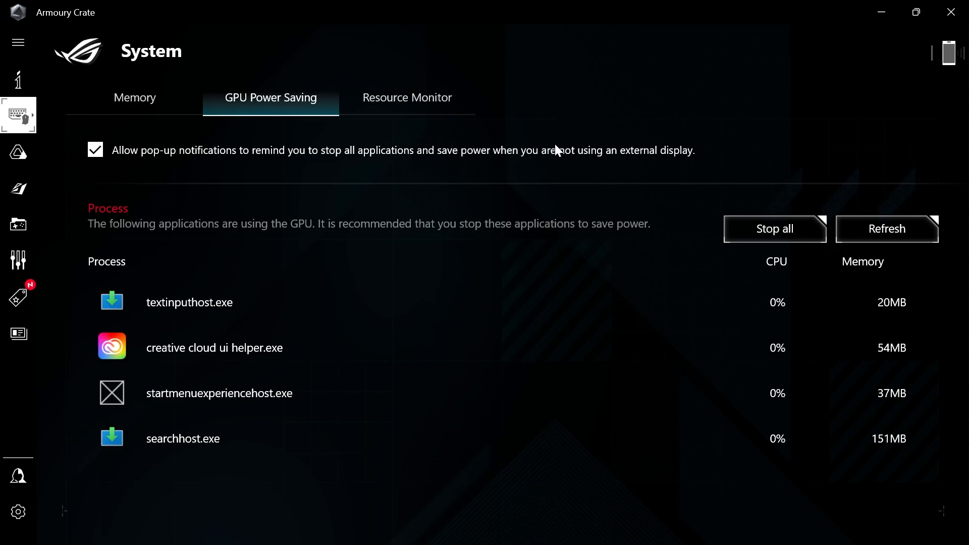
{"action": "mouse_move", "coordinate": [509, 156]}
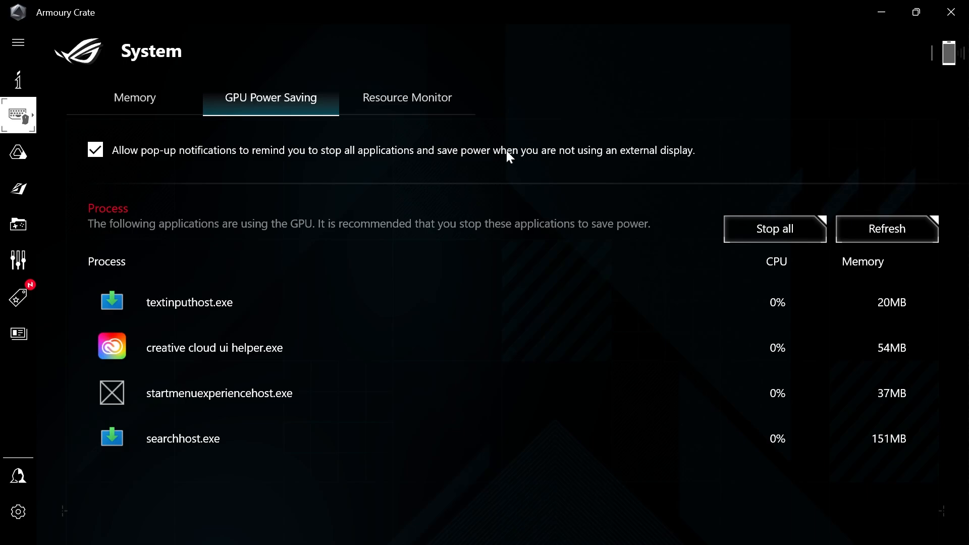
{"action": "mouse_move", "coordinate": [528, 135]}
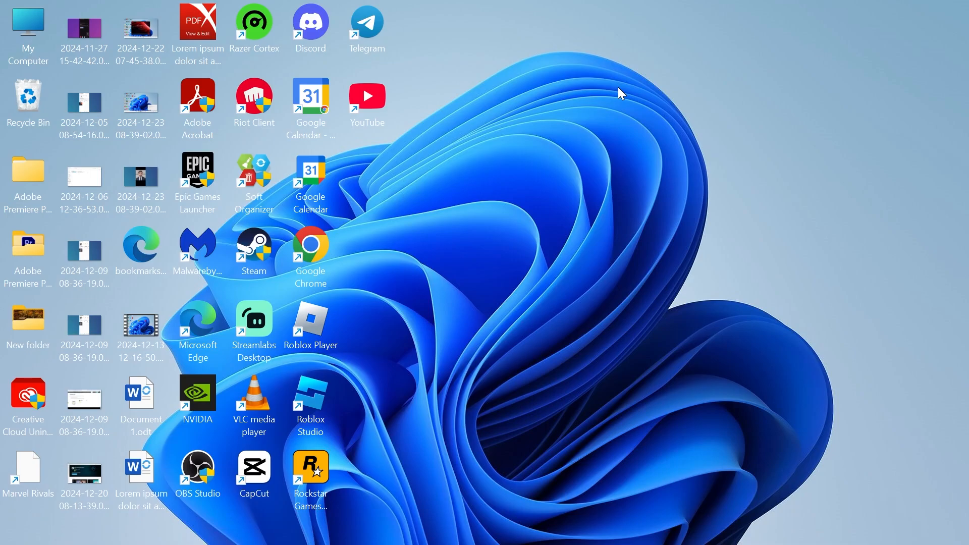
{"action": "mouse_move", "coordinate": [616, 86]}
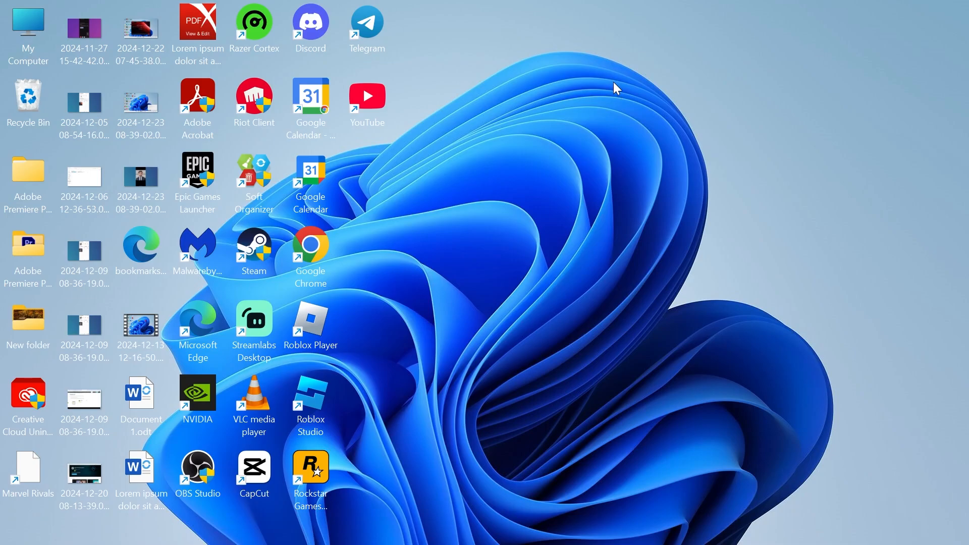